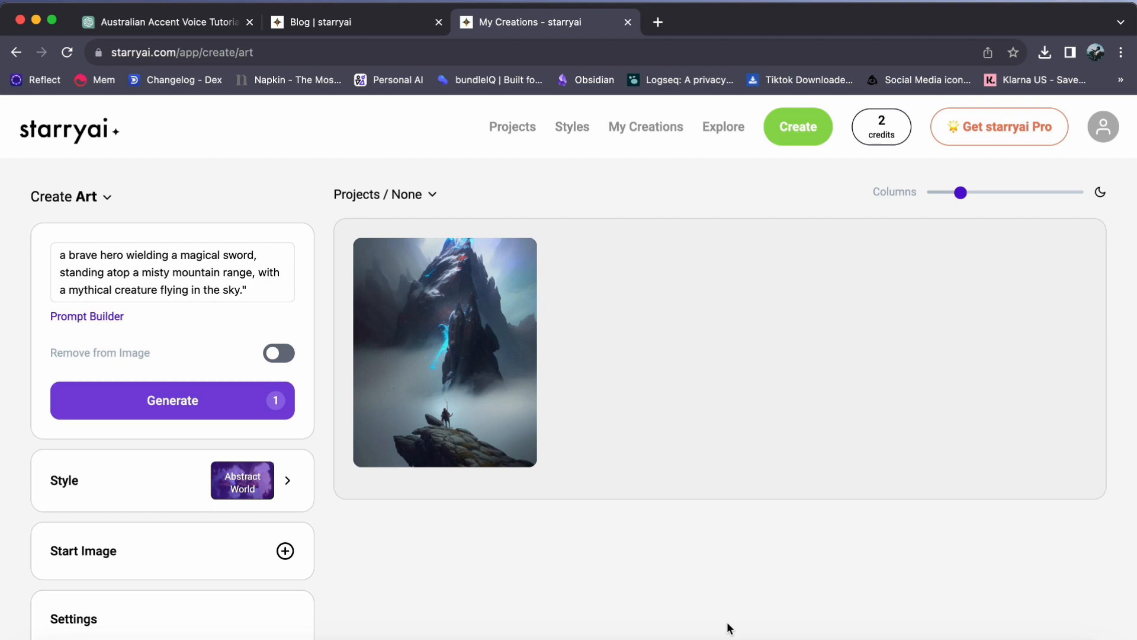
{"action": "mouse_move", "coordinate": [925, 428]}
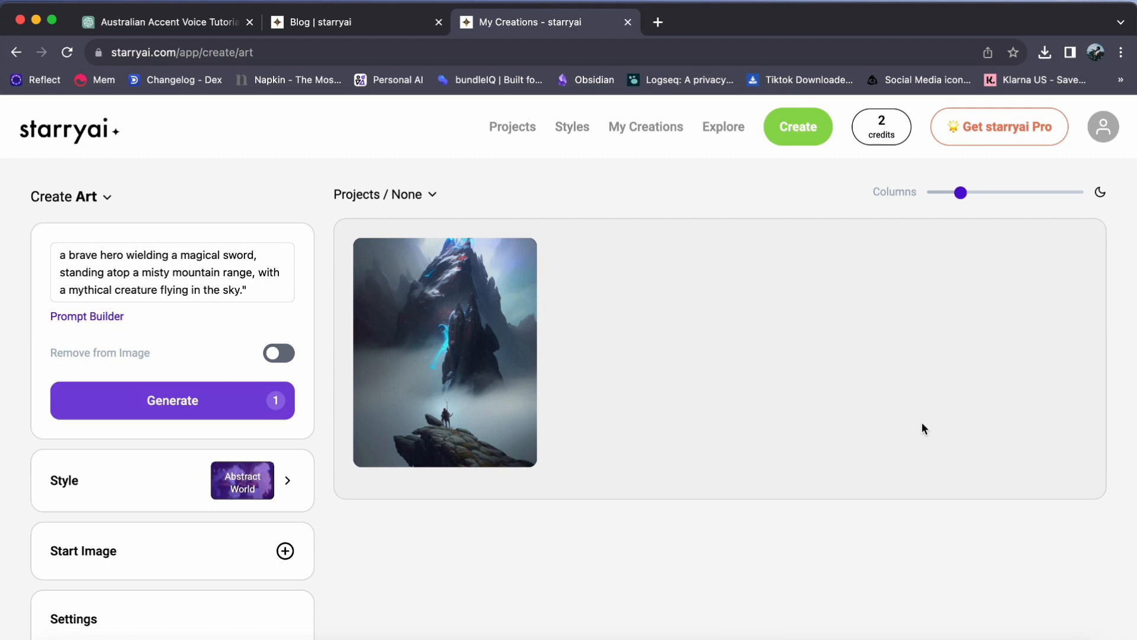
{"action": "mouse_move", "coordinate": [445, 337]}
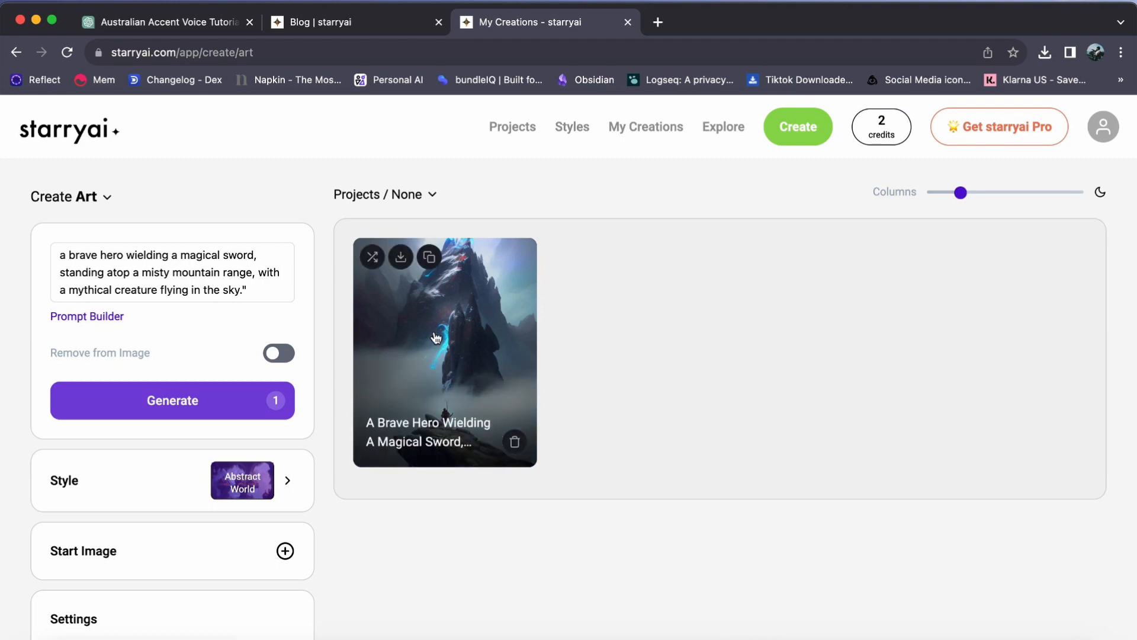
Open the hero-on-misty-mountain artwork from My Creations and scroll to its title and actions
{"action": "left_click", "coordinate": [445, 351]}
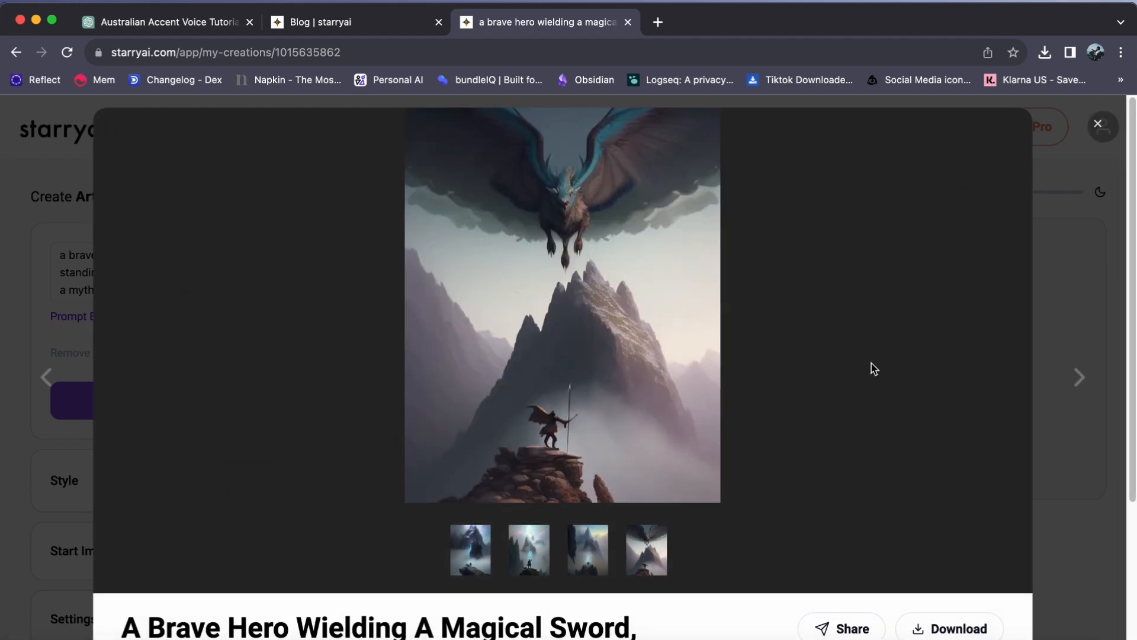
{"action": "scroll", "scroll_direction": "down", "scroll_amount": 3}
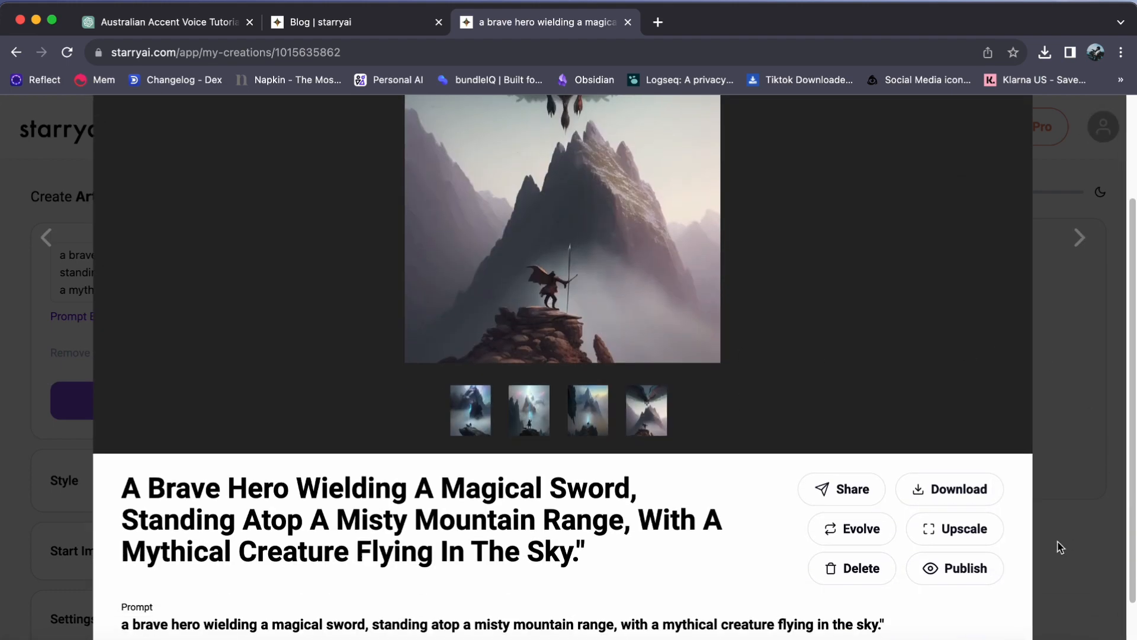
Reveal the 4x, 8x and 16x Upscale options, then open Pro pricing via 'Free with Pro'
{"action": "left_click", "coordinate": [954, 528]}
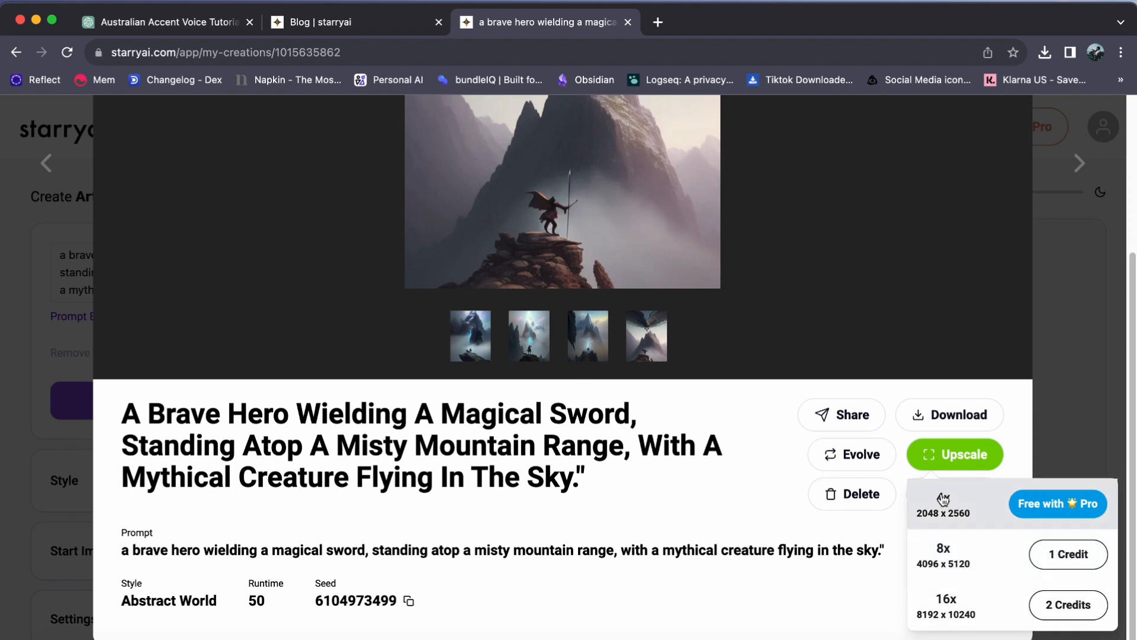
{"action": "mouse_move", "coordinate": [1057, 503]}
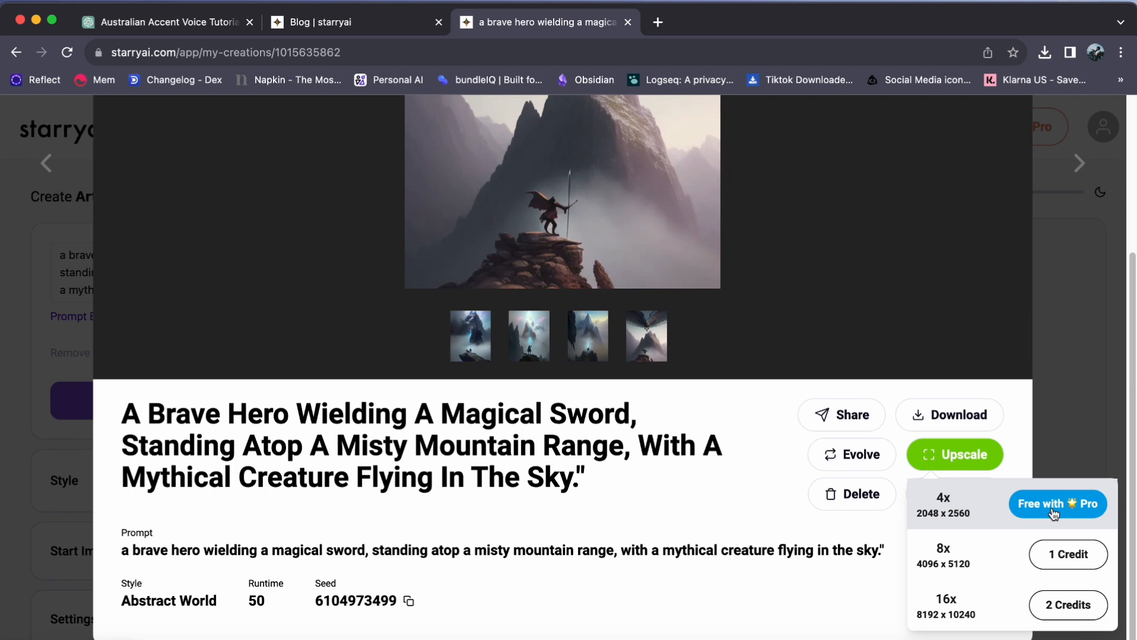
{"action": "mouse_move", "coordinate": [825, 240]}
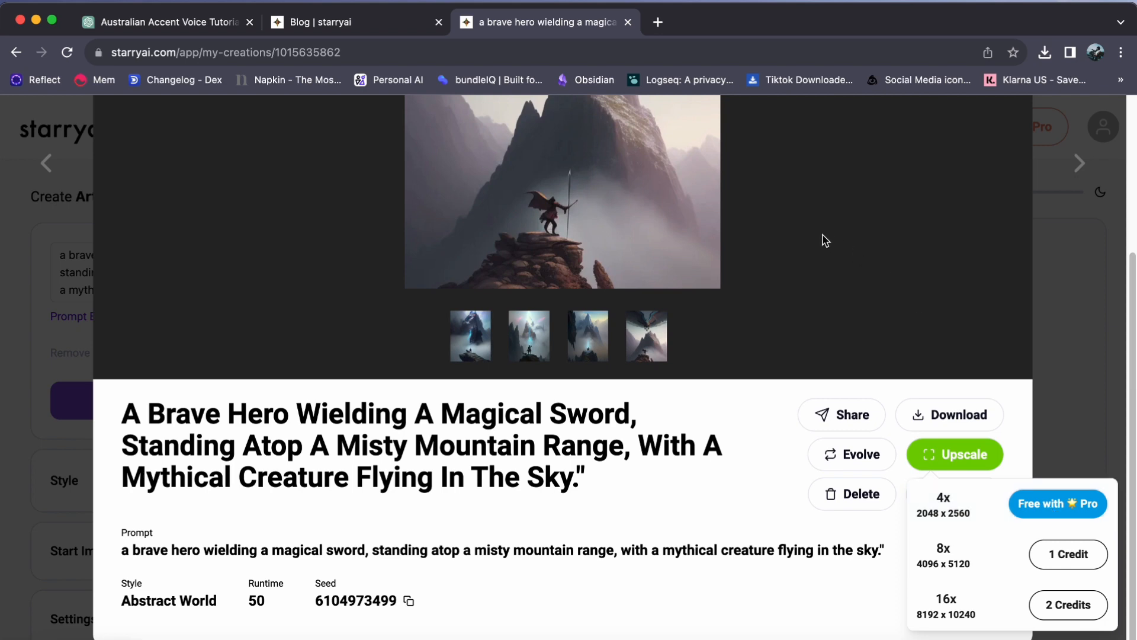
{"action": "mouse_move", "coordinate": [1066, 555]}
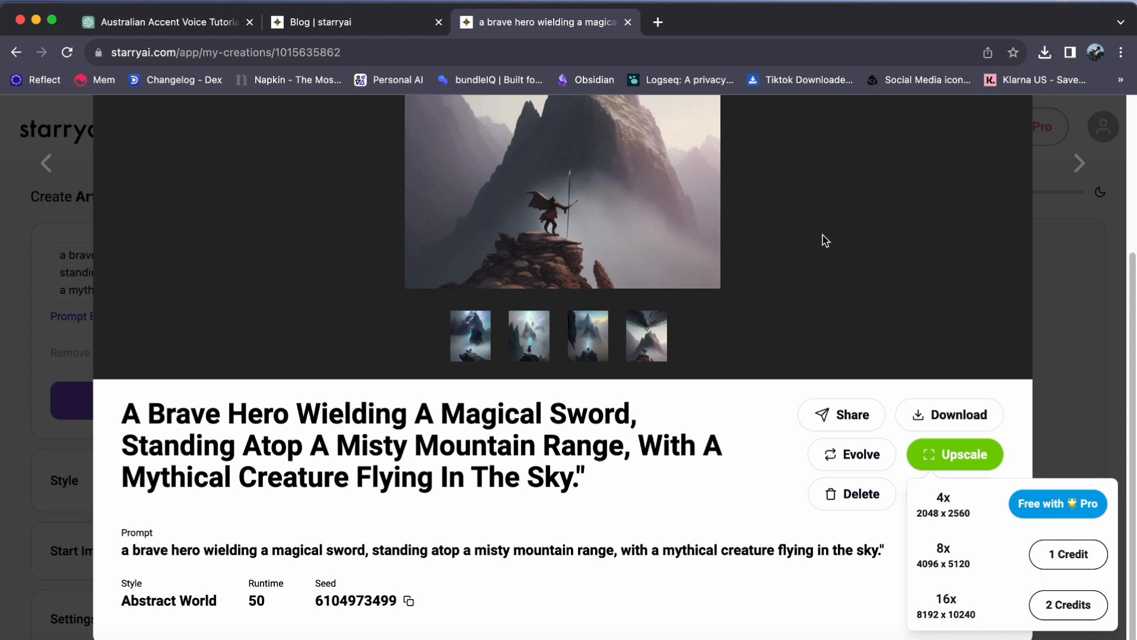
{"action": "left_click", "coordinate": [1056, 503]}
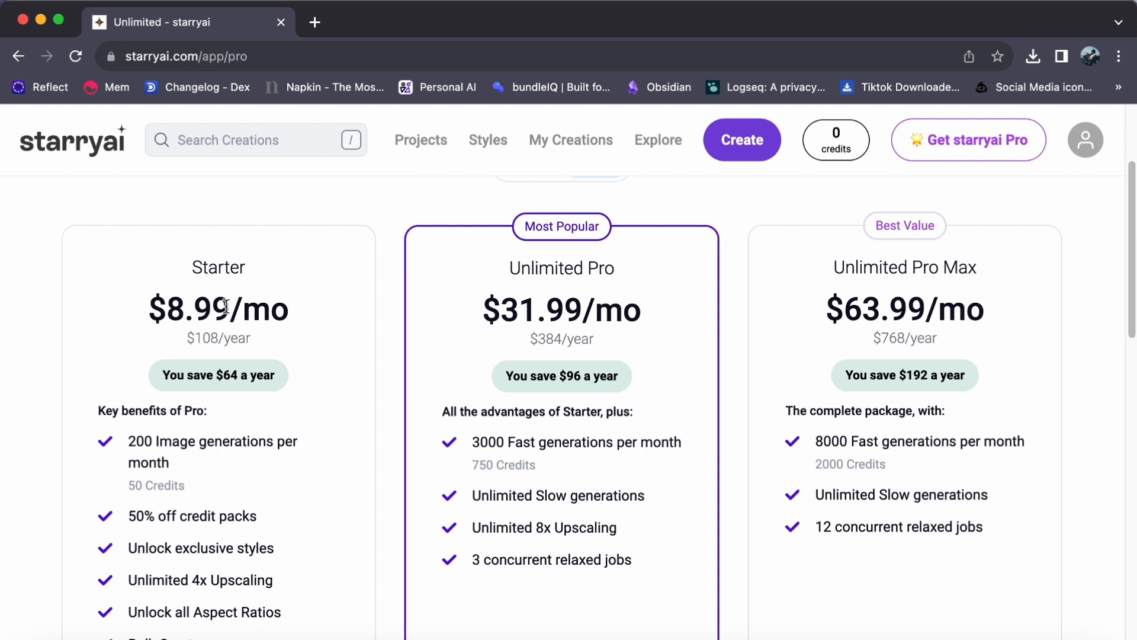
{"action": "mouse_move", "coordinate": [580, 312]}
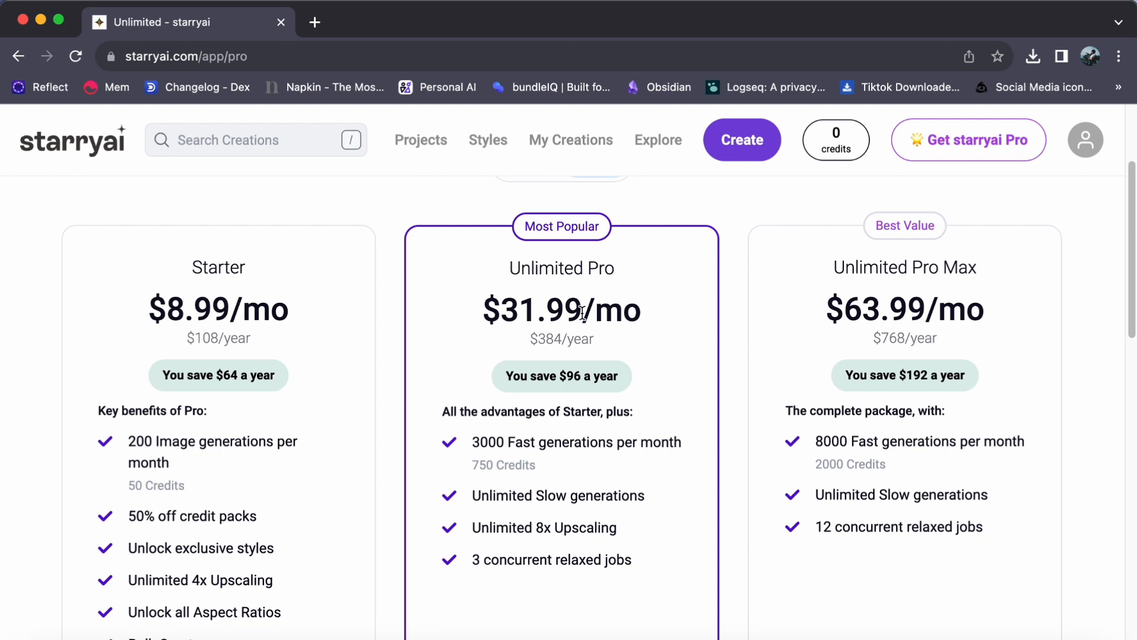